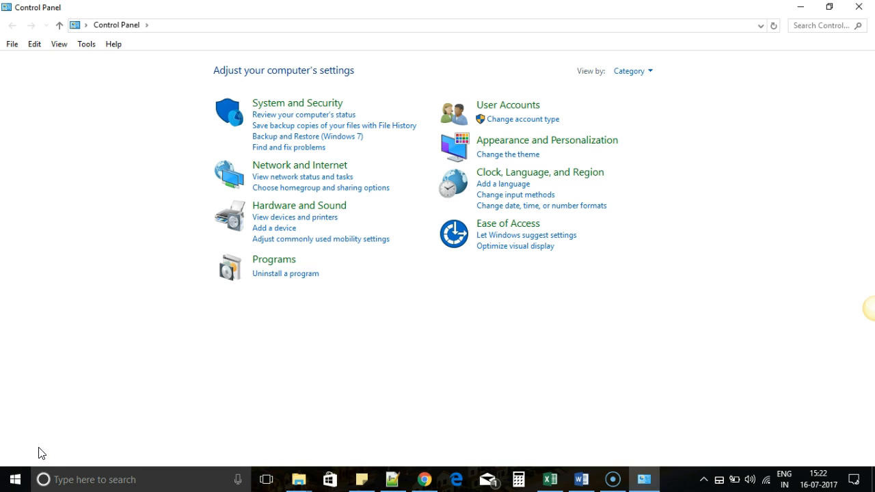
mouse_move(68, 368)
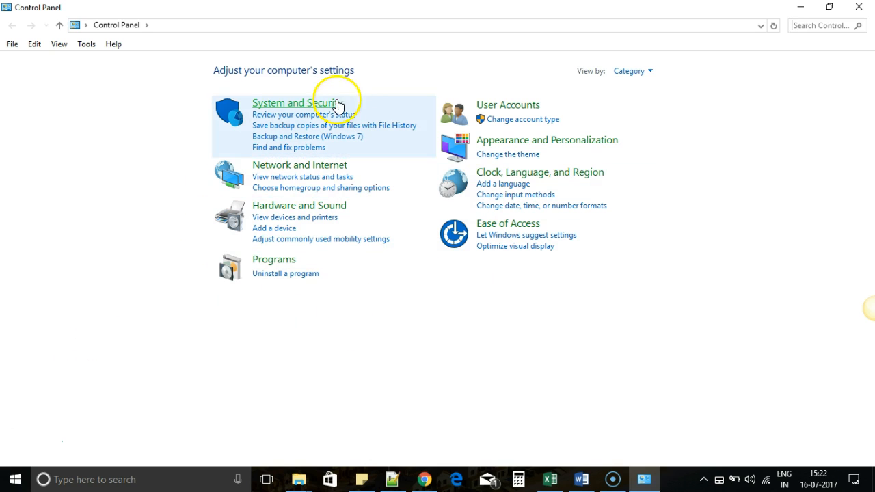
mouse_move(368, 202)
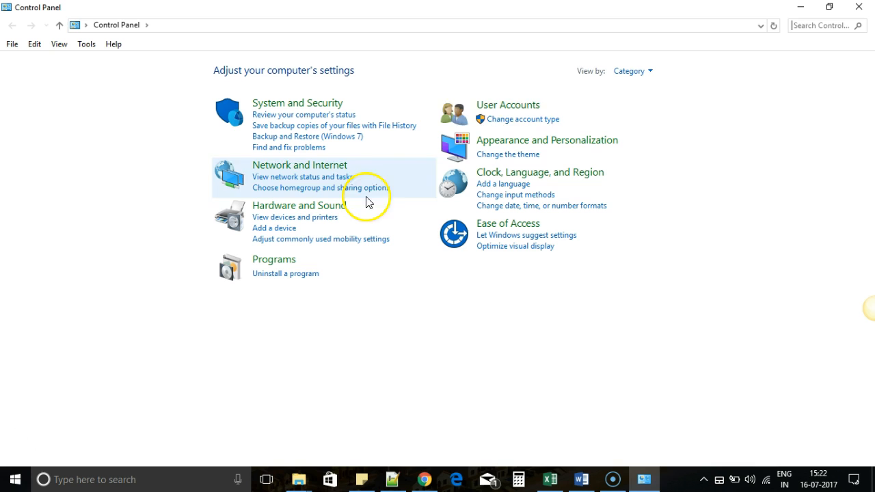
mouse_move(642, 71)
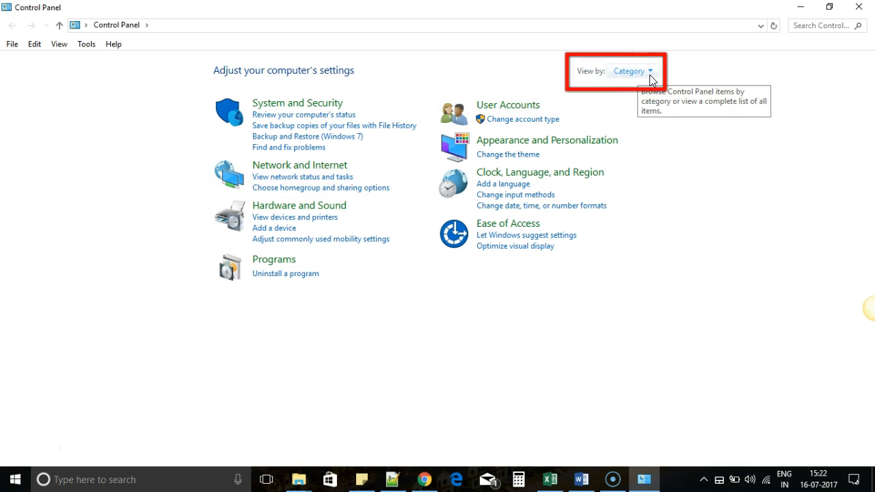
Switch the Control Panel View by setting to Large icons
left_click(632, 71)
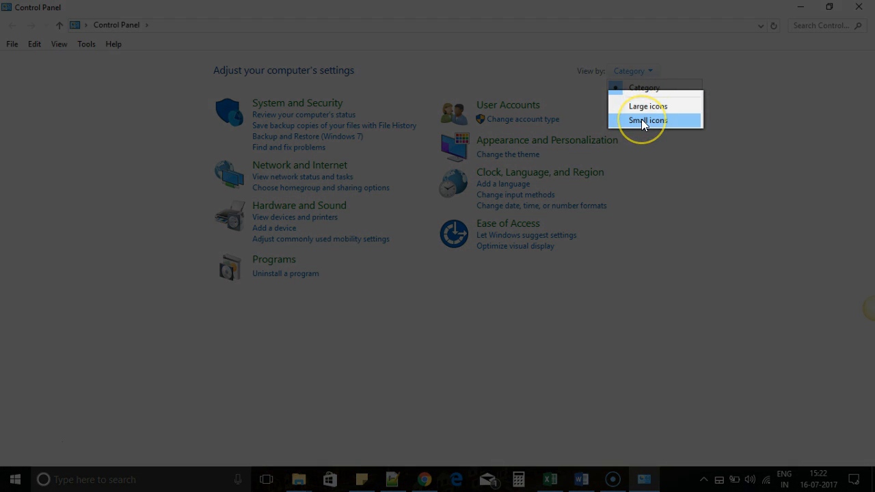
left_click(646, 106)
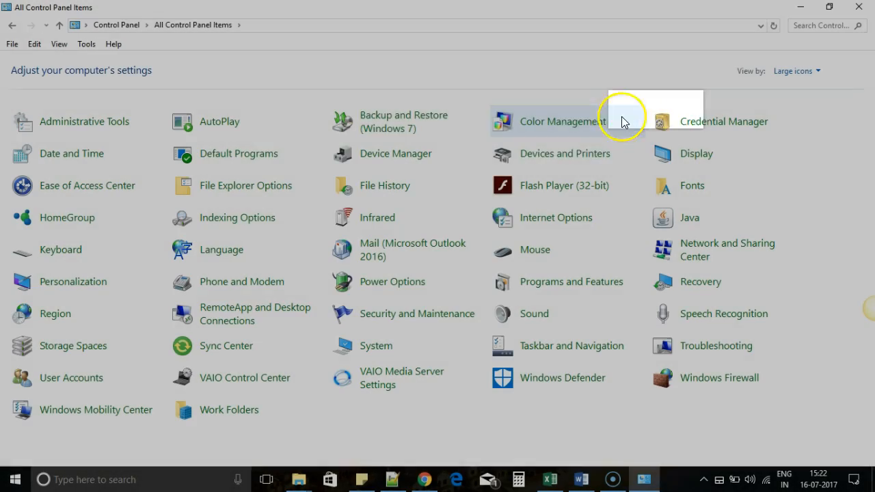
mouse_move(322, 301)
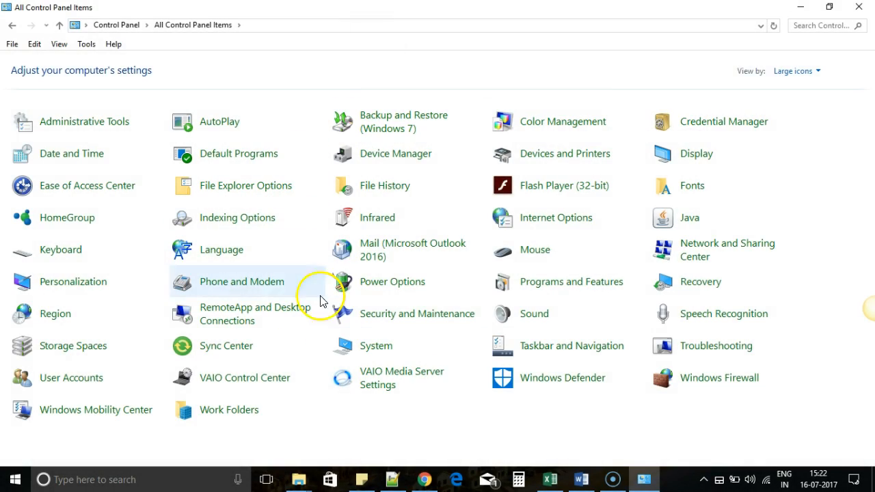
mouse_move(509, 246)
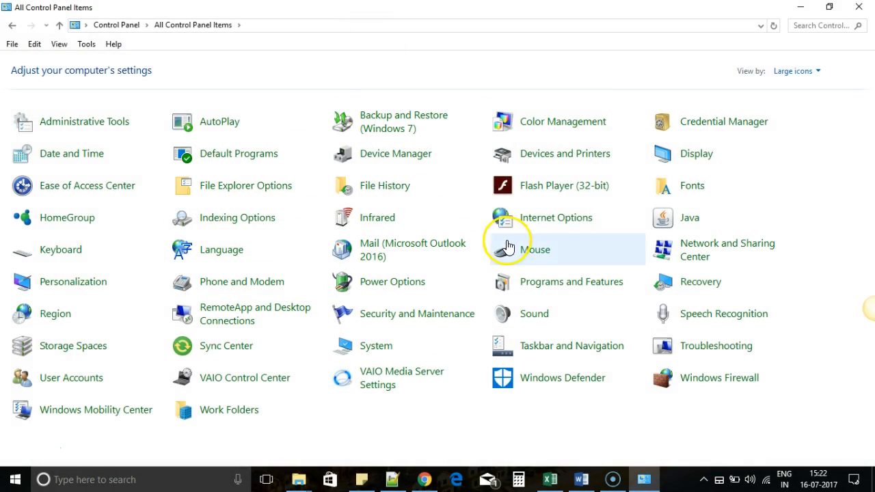
mouse_move(535, 250)
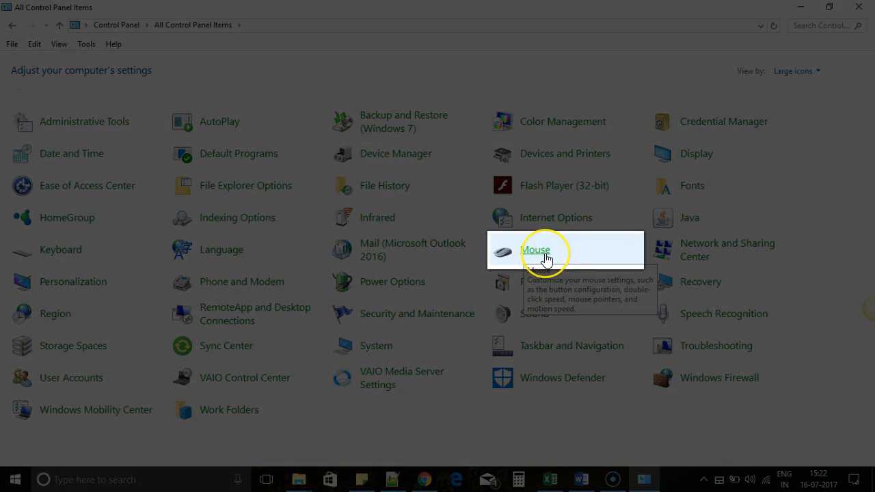
mouse_move(545, 258)
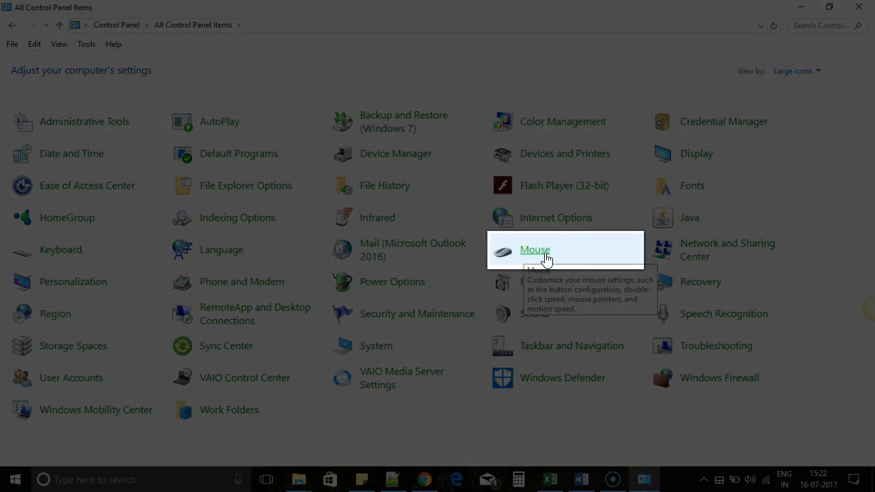
Open Mouse Properties and show its Buttons tab
left_click(535, 249)
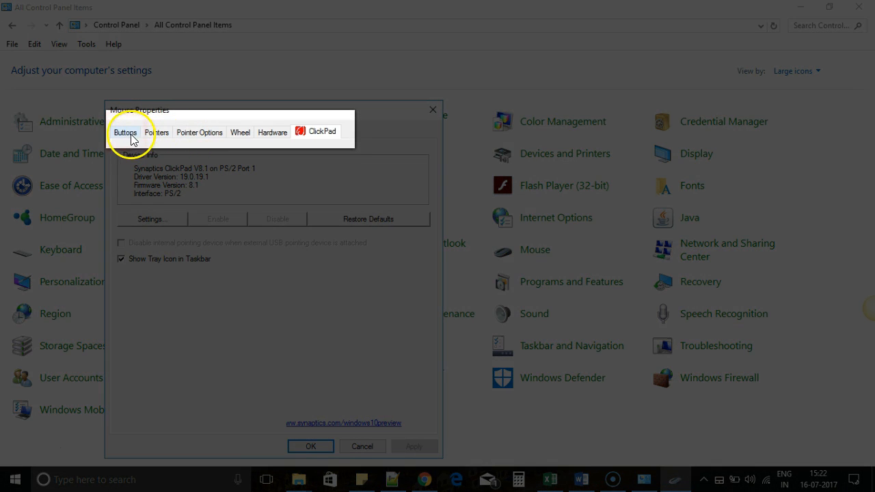
left_click(125, 132)
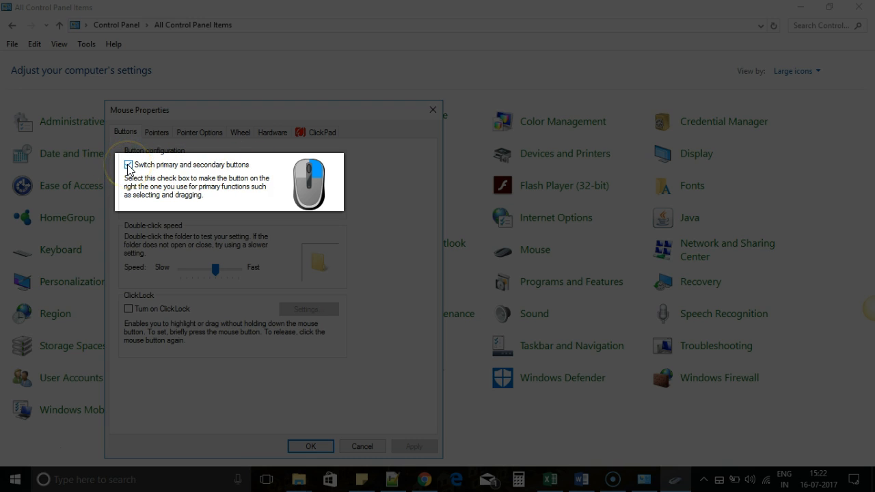
left_click(129, 165)
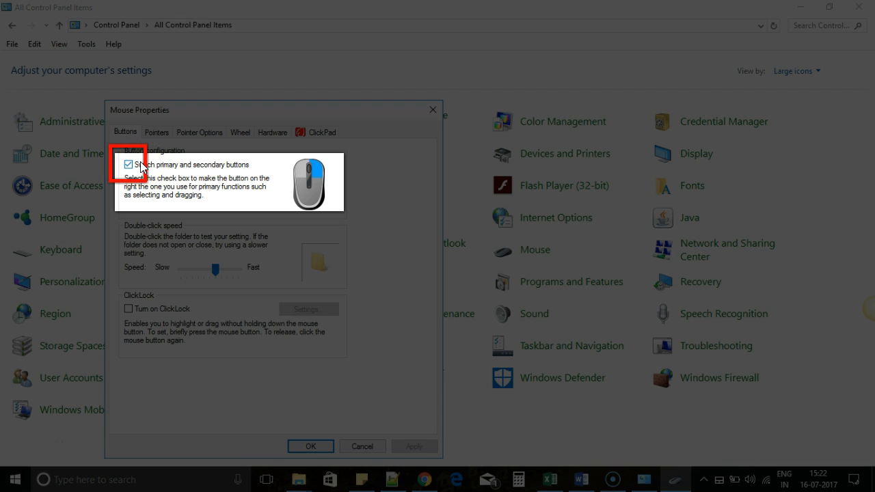
left_click(129, 164)
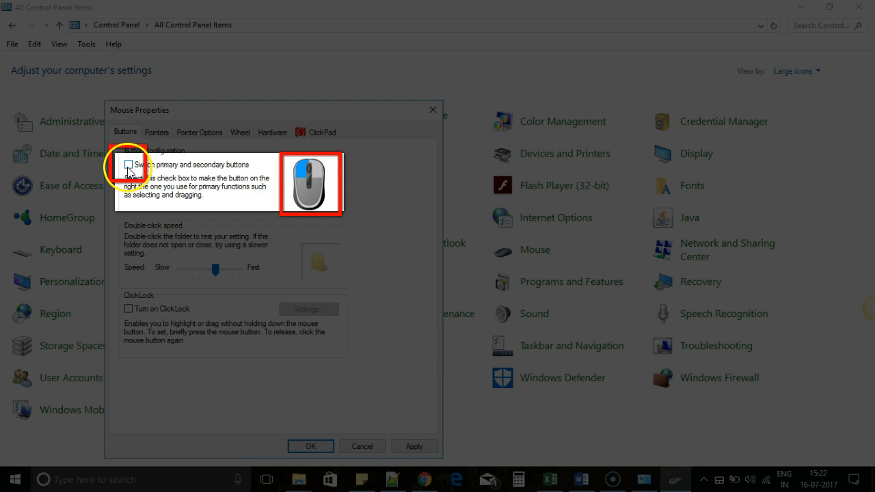
mouse_move(175, 178)
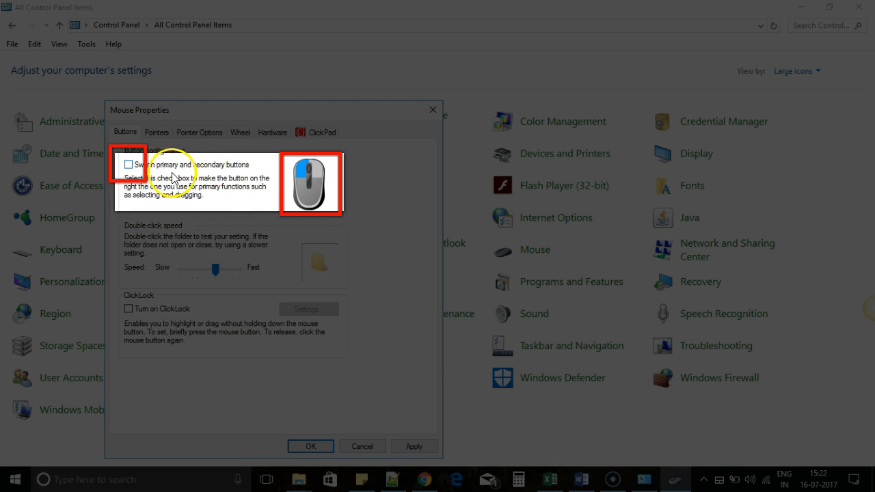
left_click(129, 164)
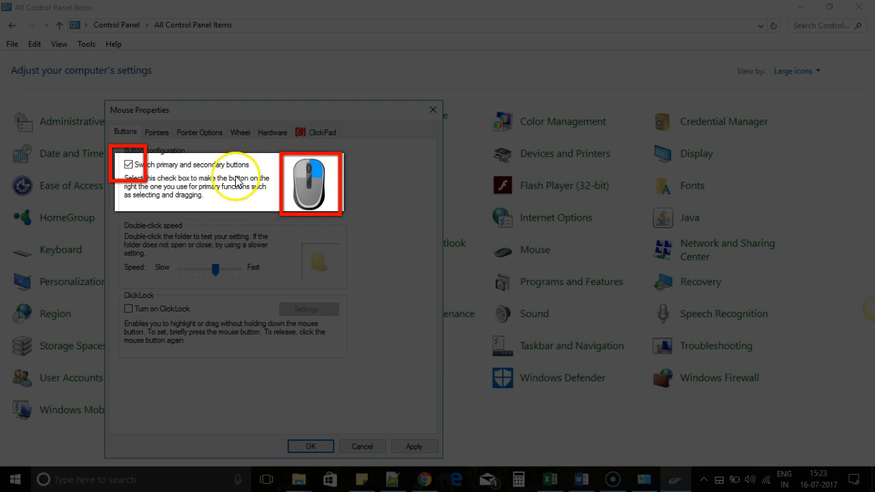
left_click(128, 165)
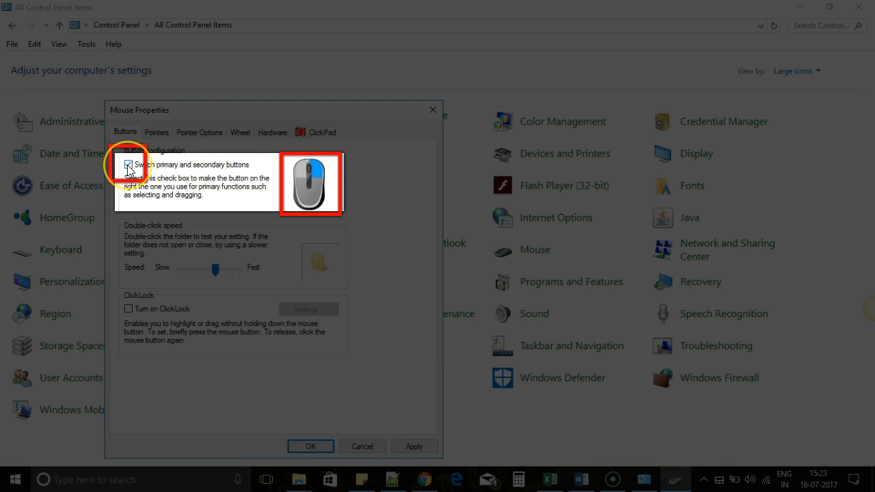
left_click(128, 164)
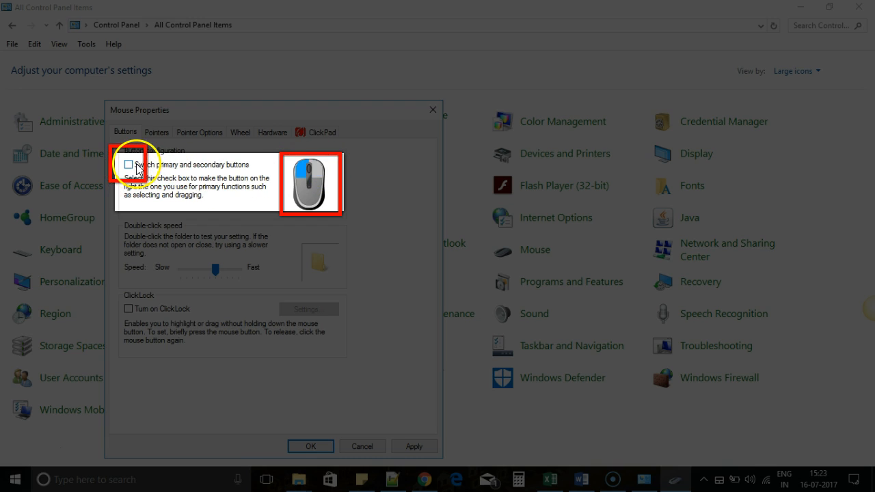
mouse_move(190, 190)
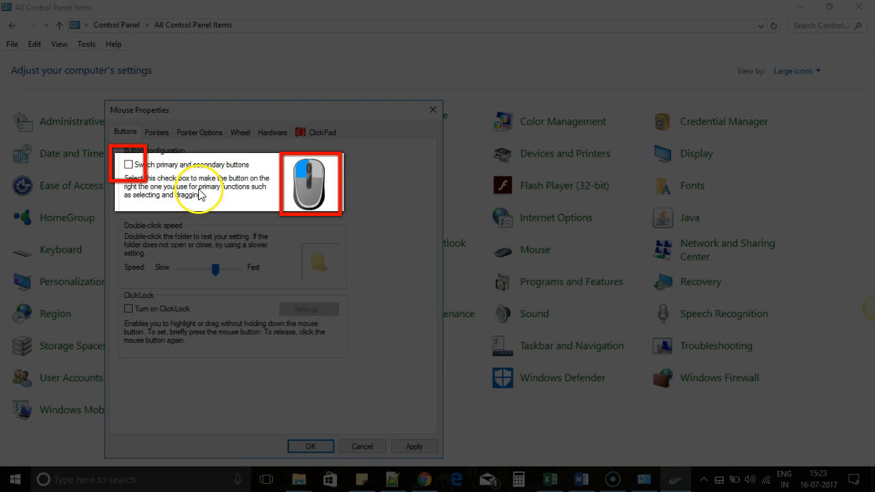
mouse_move(389, 375)
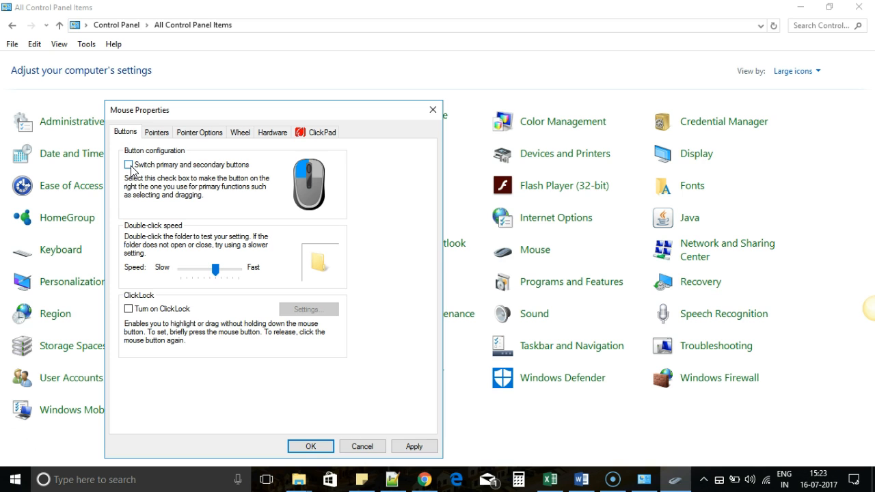
Check 'Switch primary and secondary buttons' in Mouse Properties
left_click(129, 165)
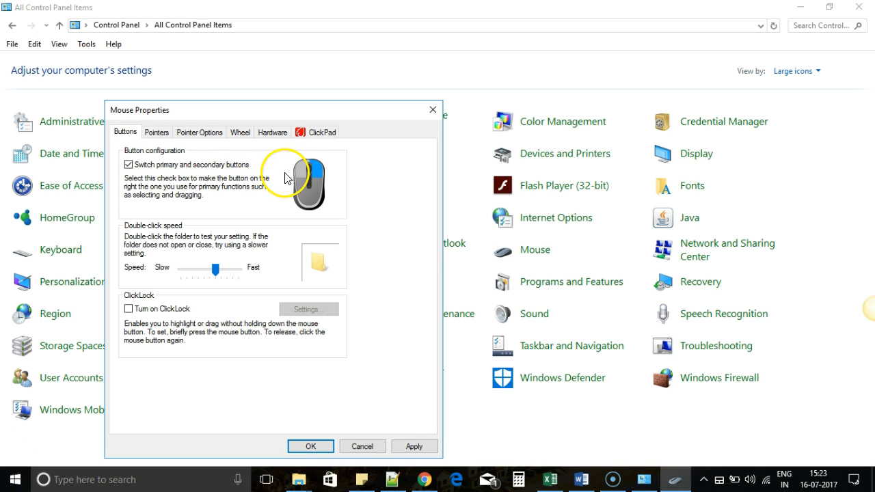
mouse_move(311, 182)
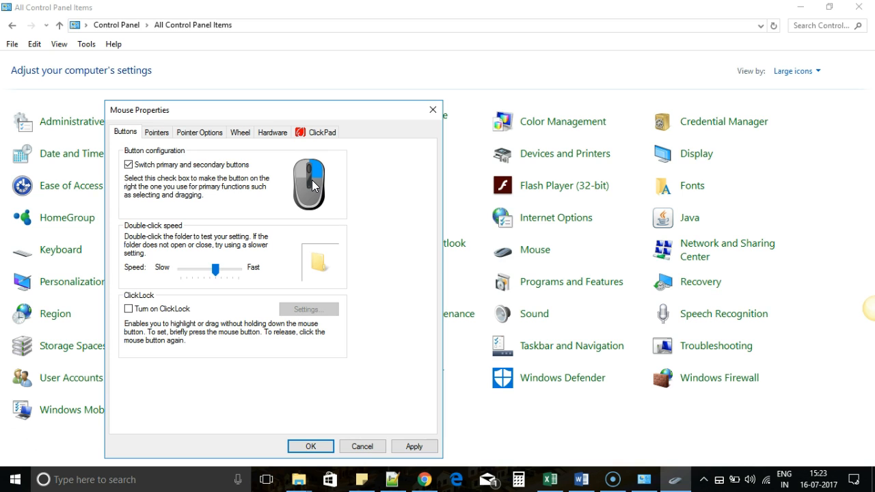
mouse_move(379, 146)
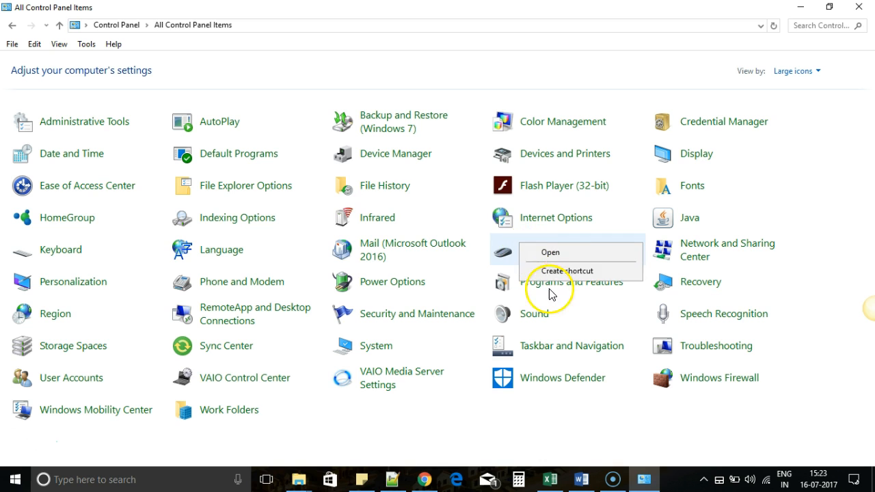
Create a Mouse shortcut and accept placing it on the desktop
left_click(566, 271)
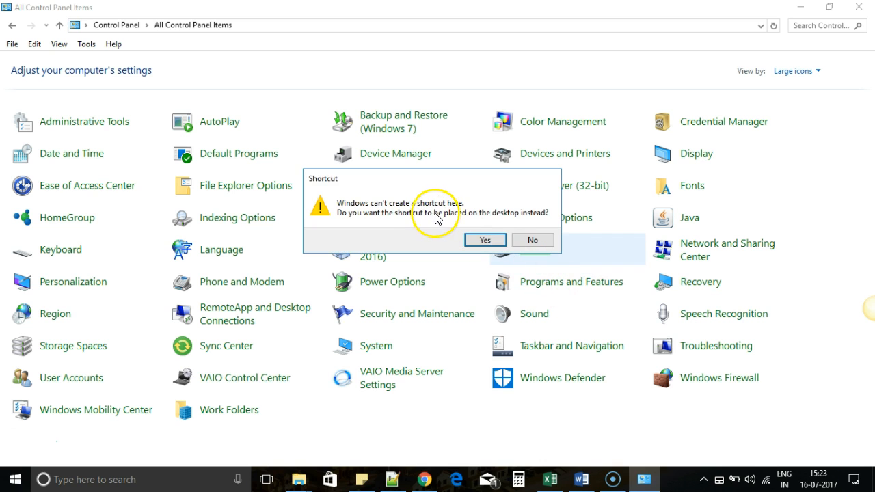
mouse_move(397, 224)
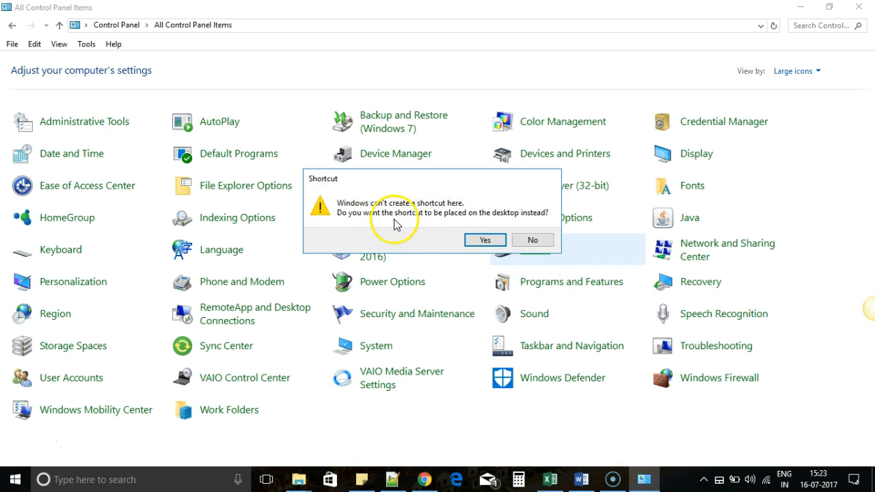
mouse_move(499, 218)
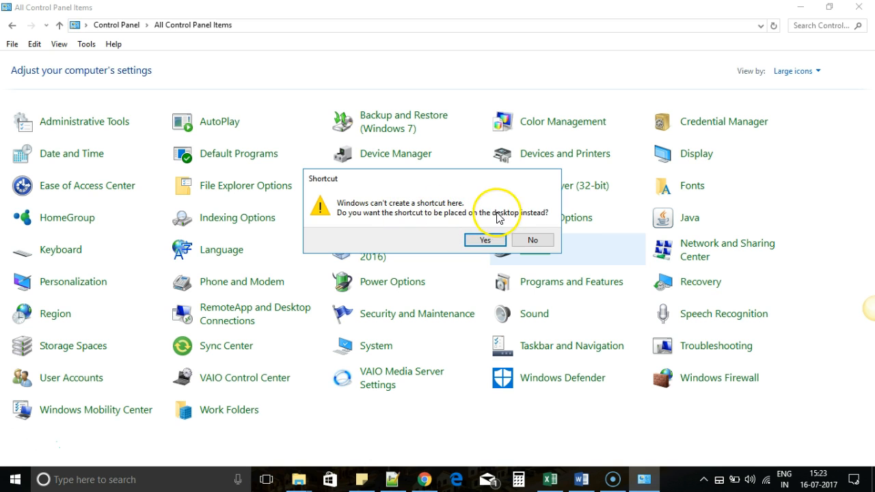
mouse_move(478, 241)
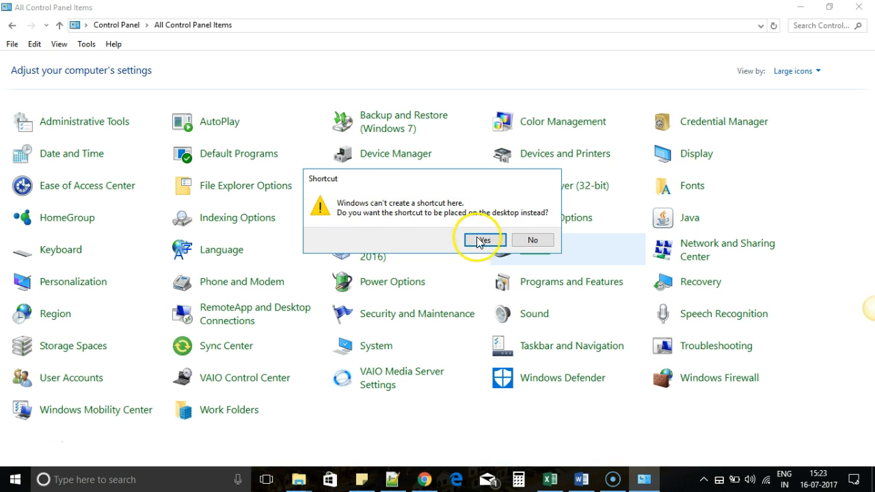
left_click(480, 240)
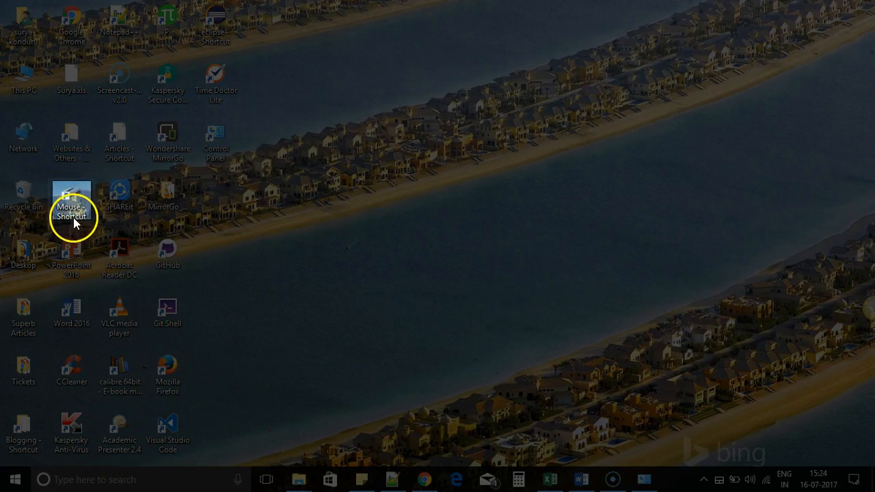
Launch Mouse Properties from the desktop 'Mouse - Shortcut' icon
double_click(71, 195)
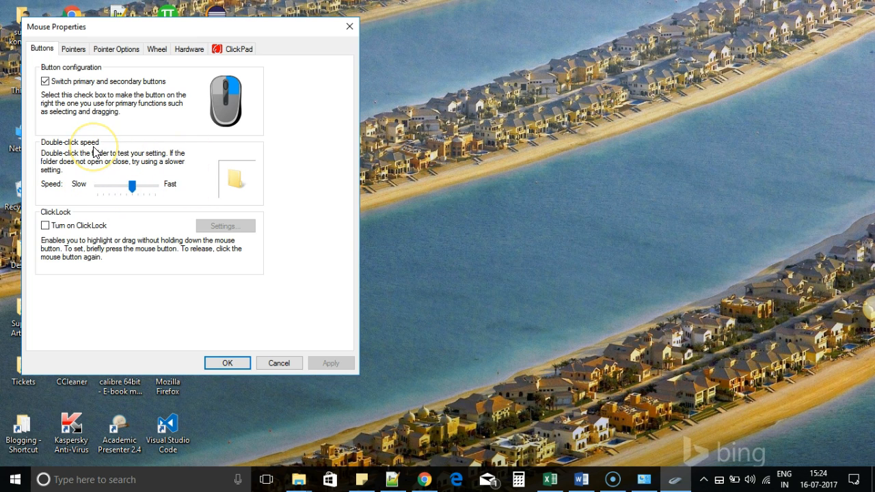
mouse_move(58, 103)
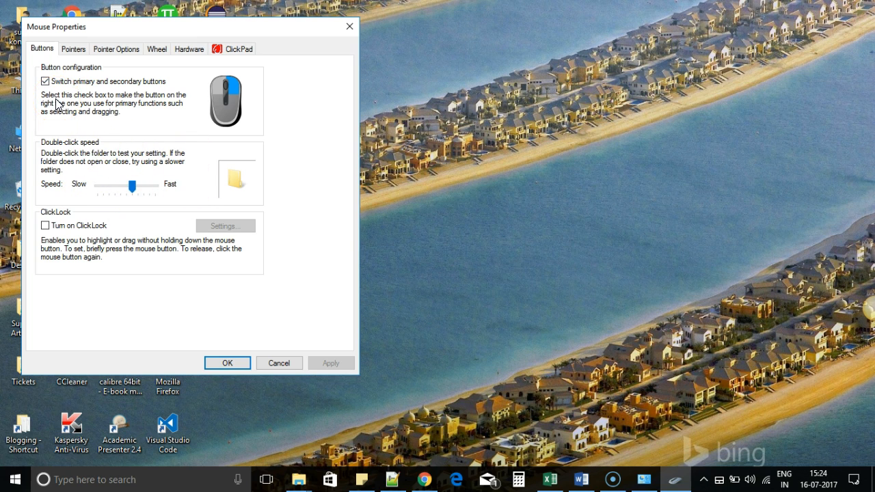